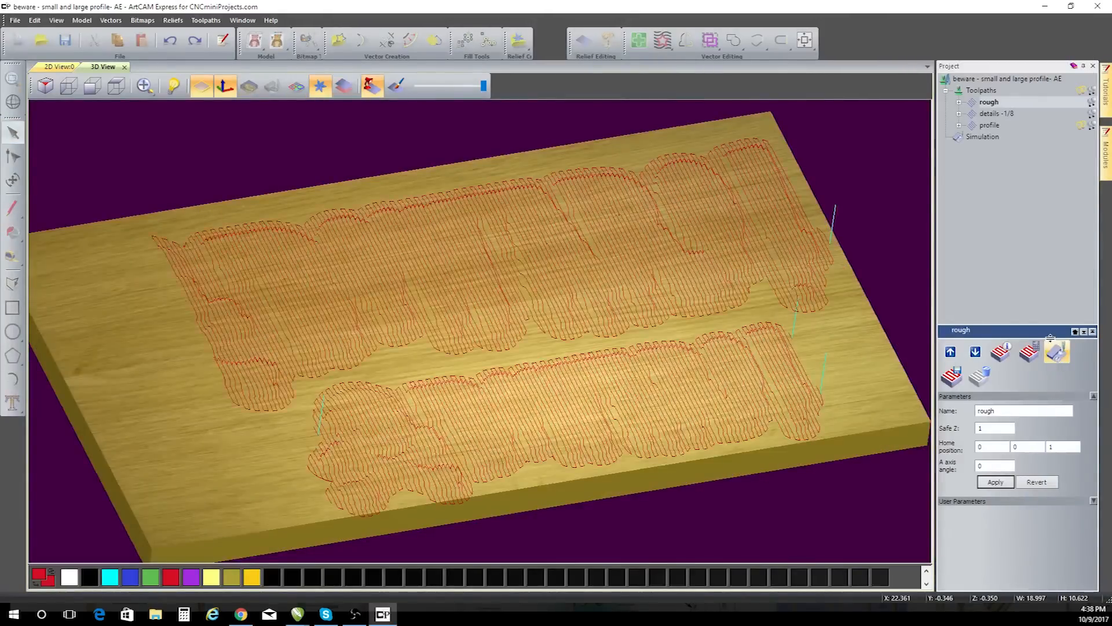
# - Select the 'details -1/8' toolpath to simulate carving the skull signs on the board
pyautogui.click(998, 113)
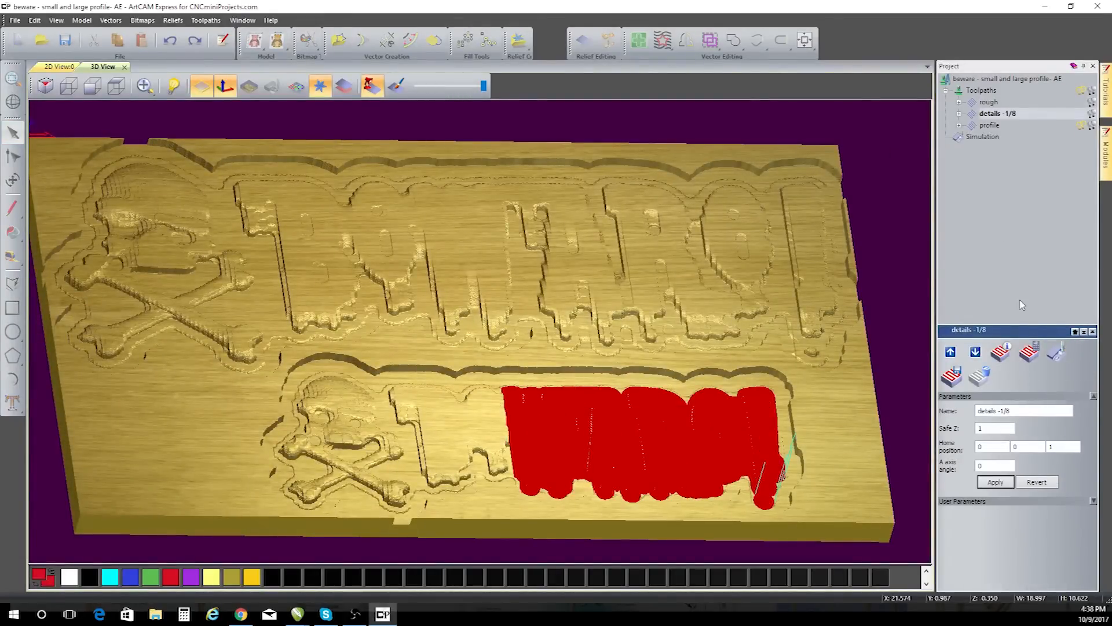